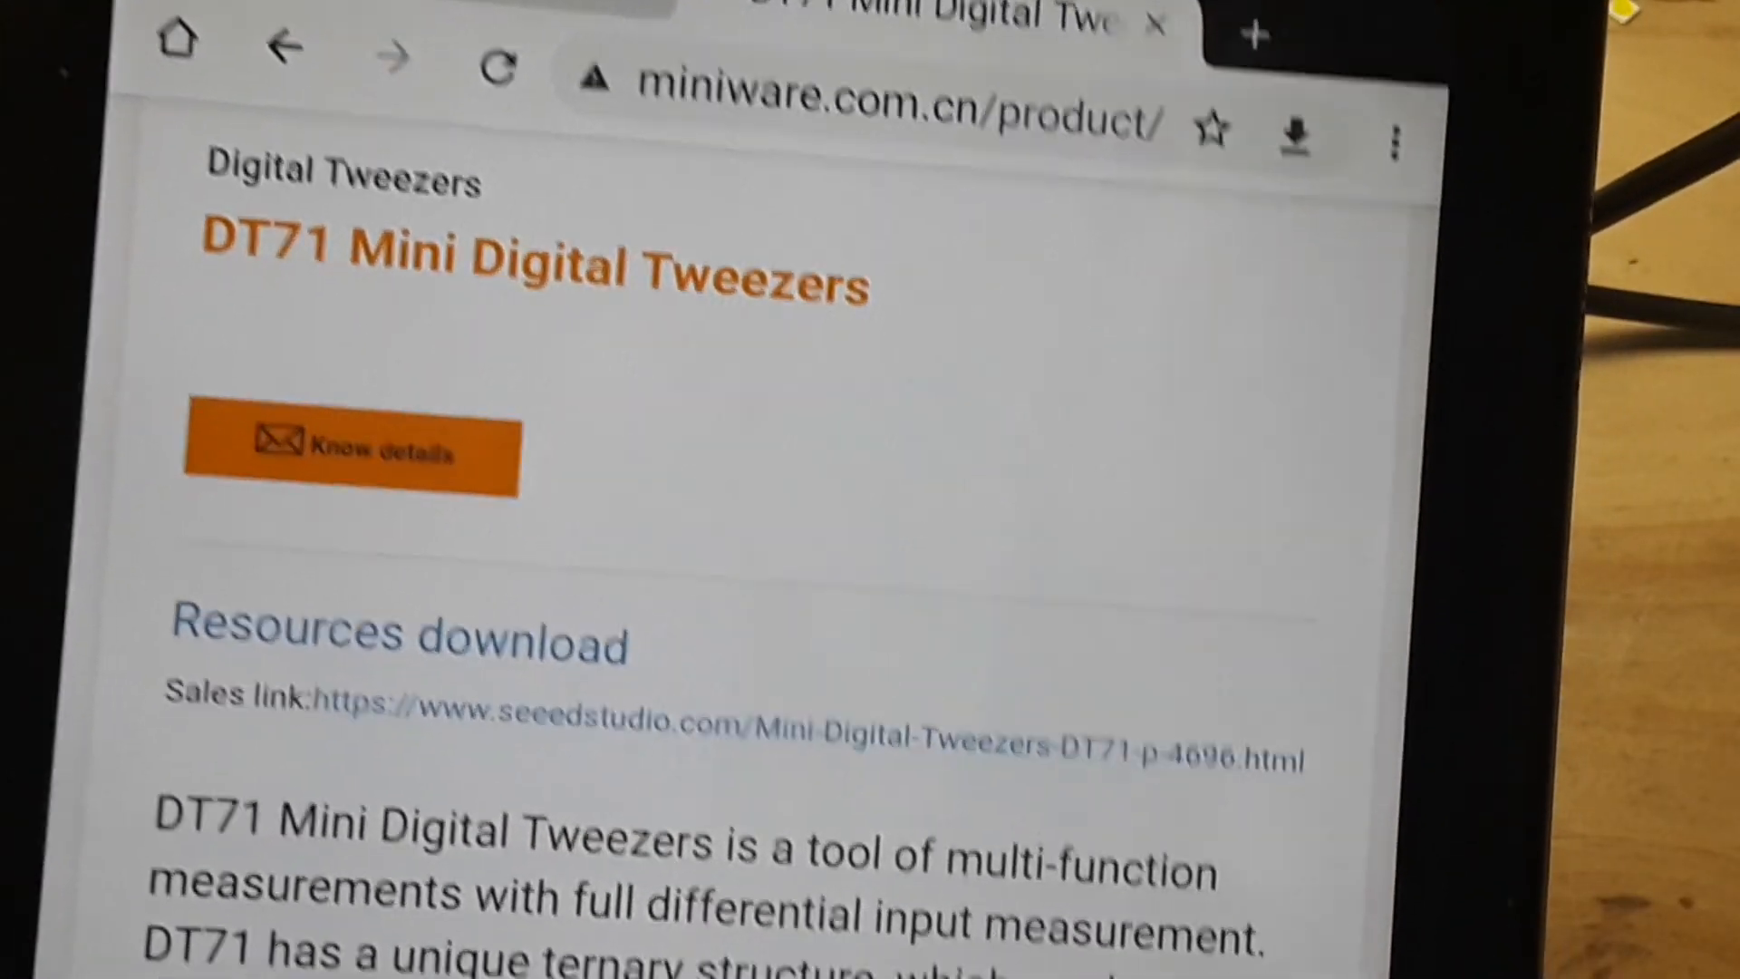
Step: Scroll down the DT71 Mini Digital Tweezers product page before leaving it
scroll("down", 3)
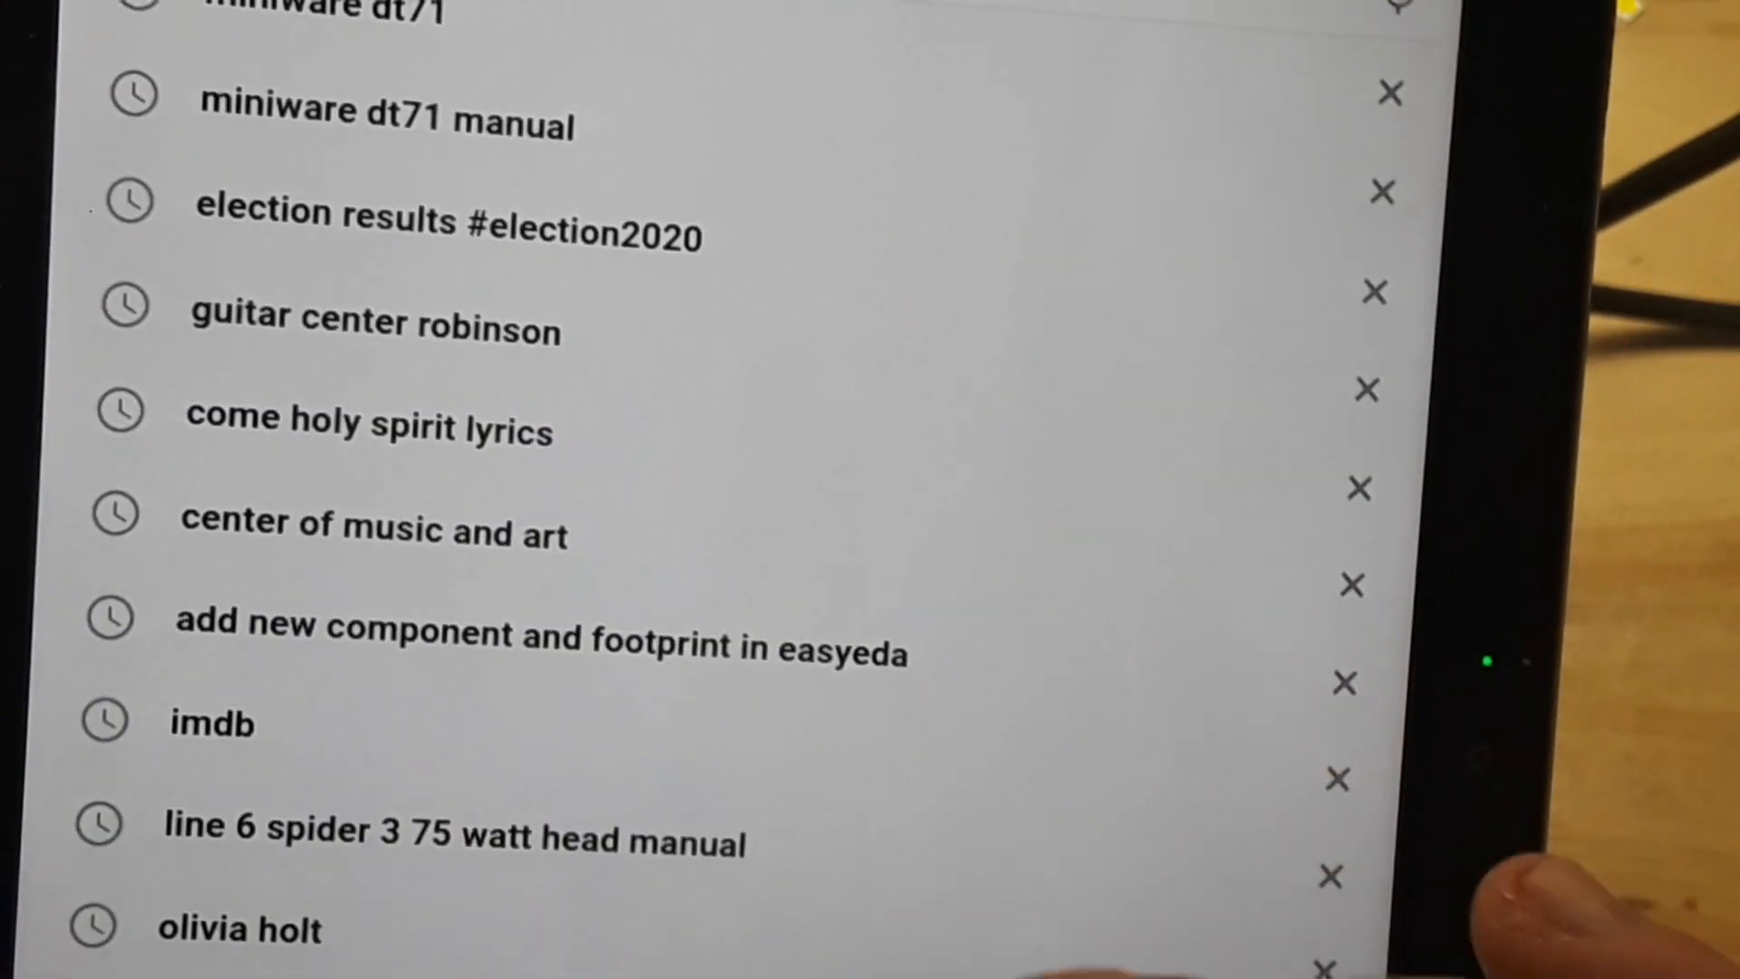
Step: Search 'miniware dt71 manual' and open the 'User Manual - Seeed Studio' PDF
left_click(366, 34)
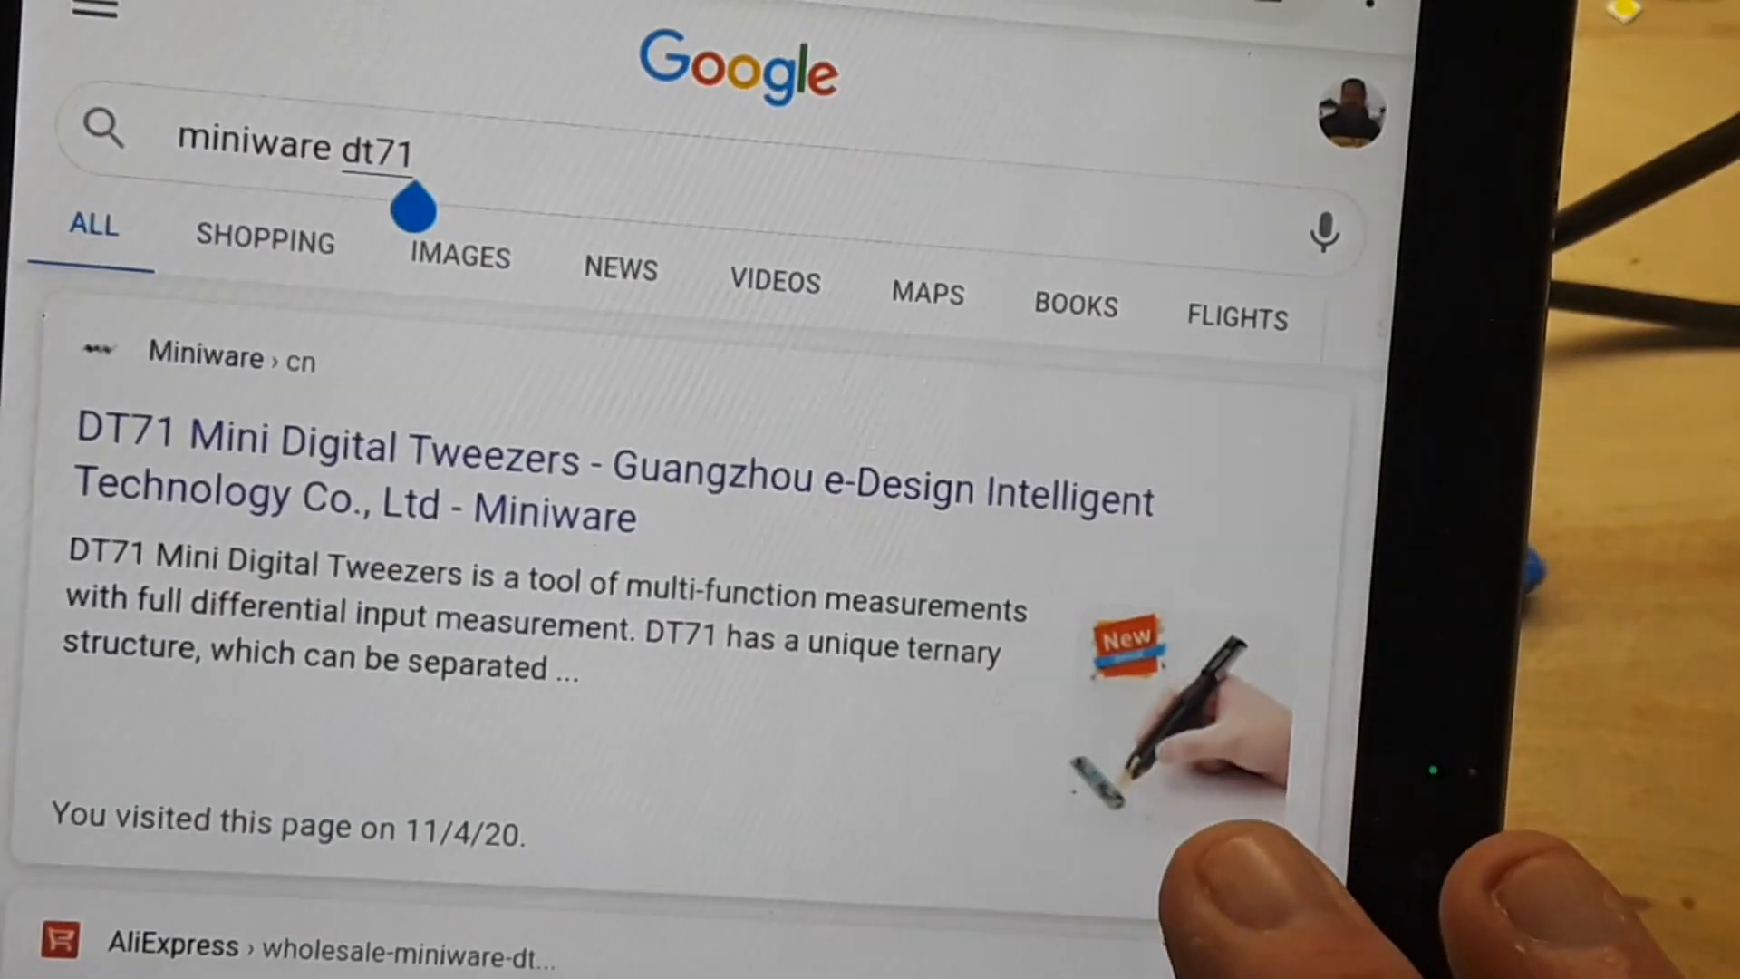
left_click(300, 145)
type(" manual")
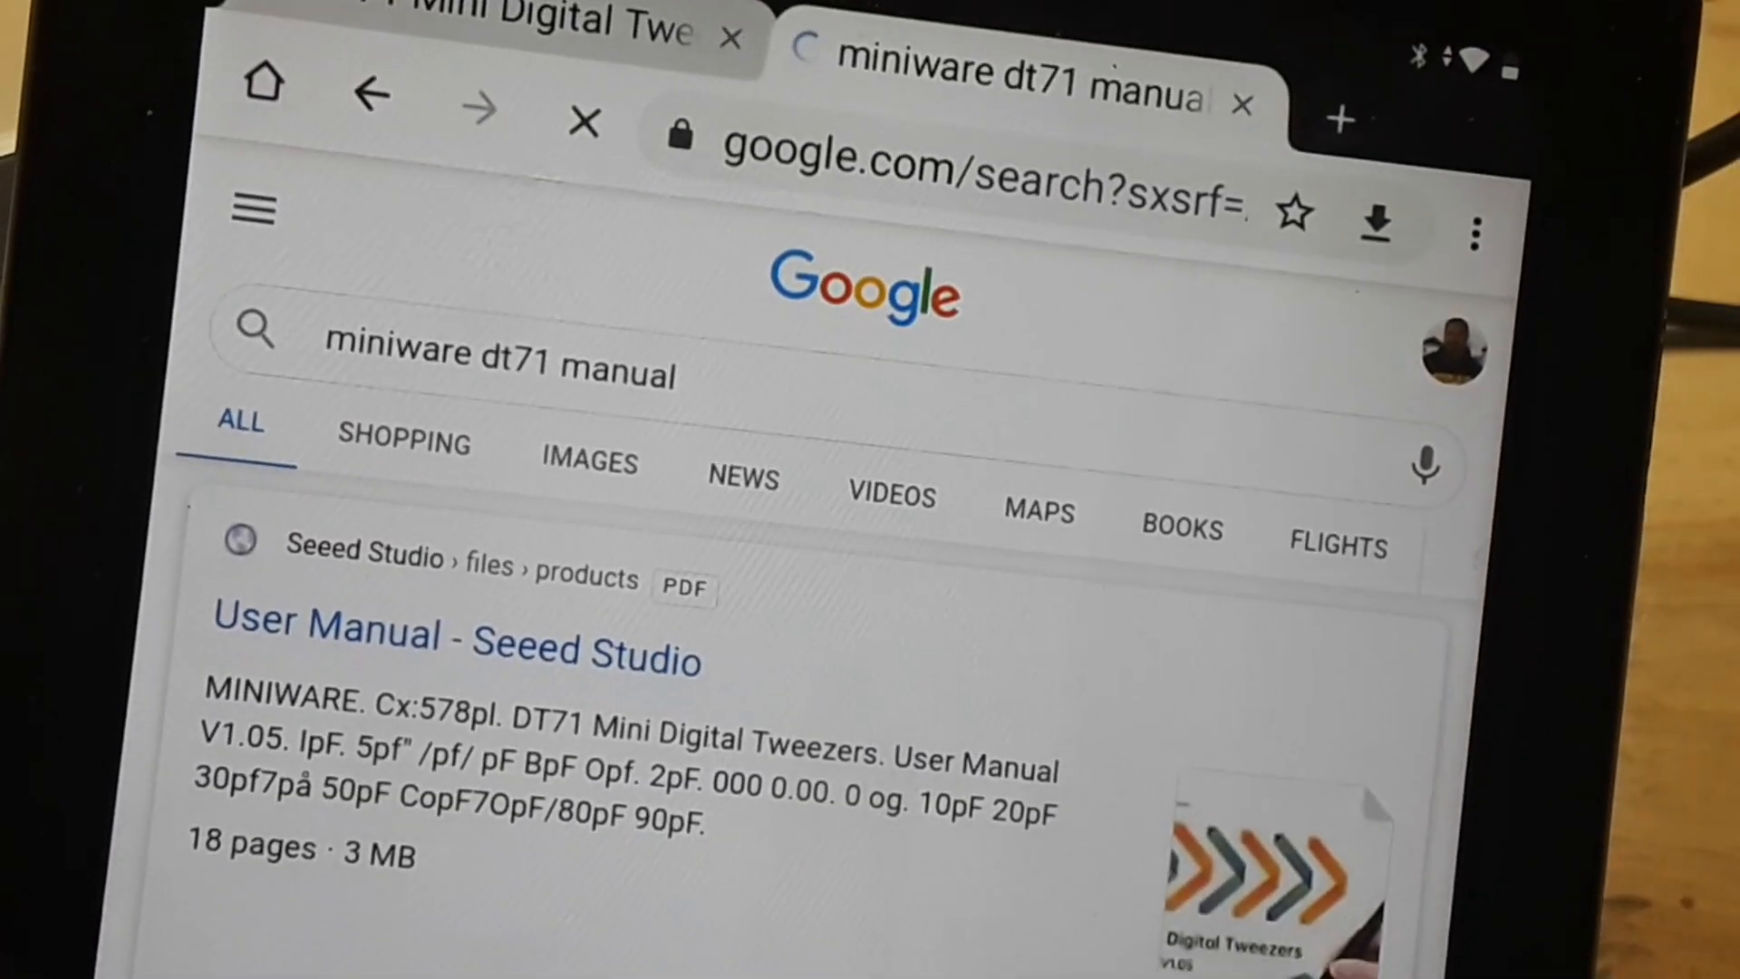
scroll("up", 3)
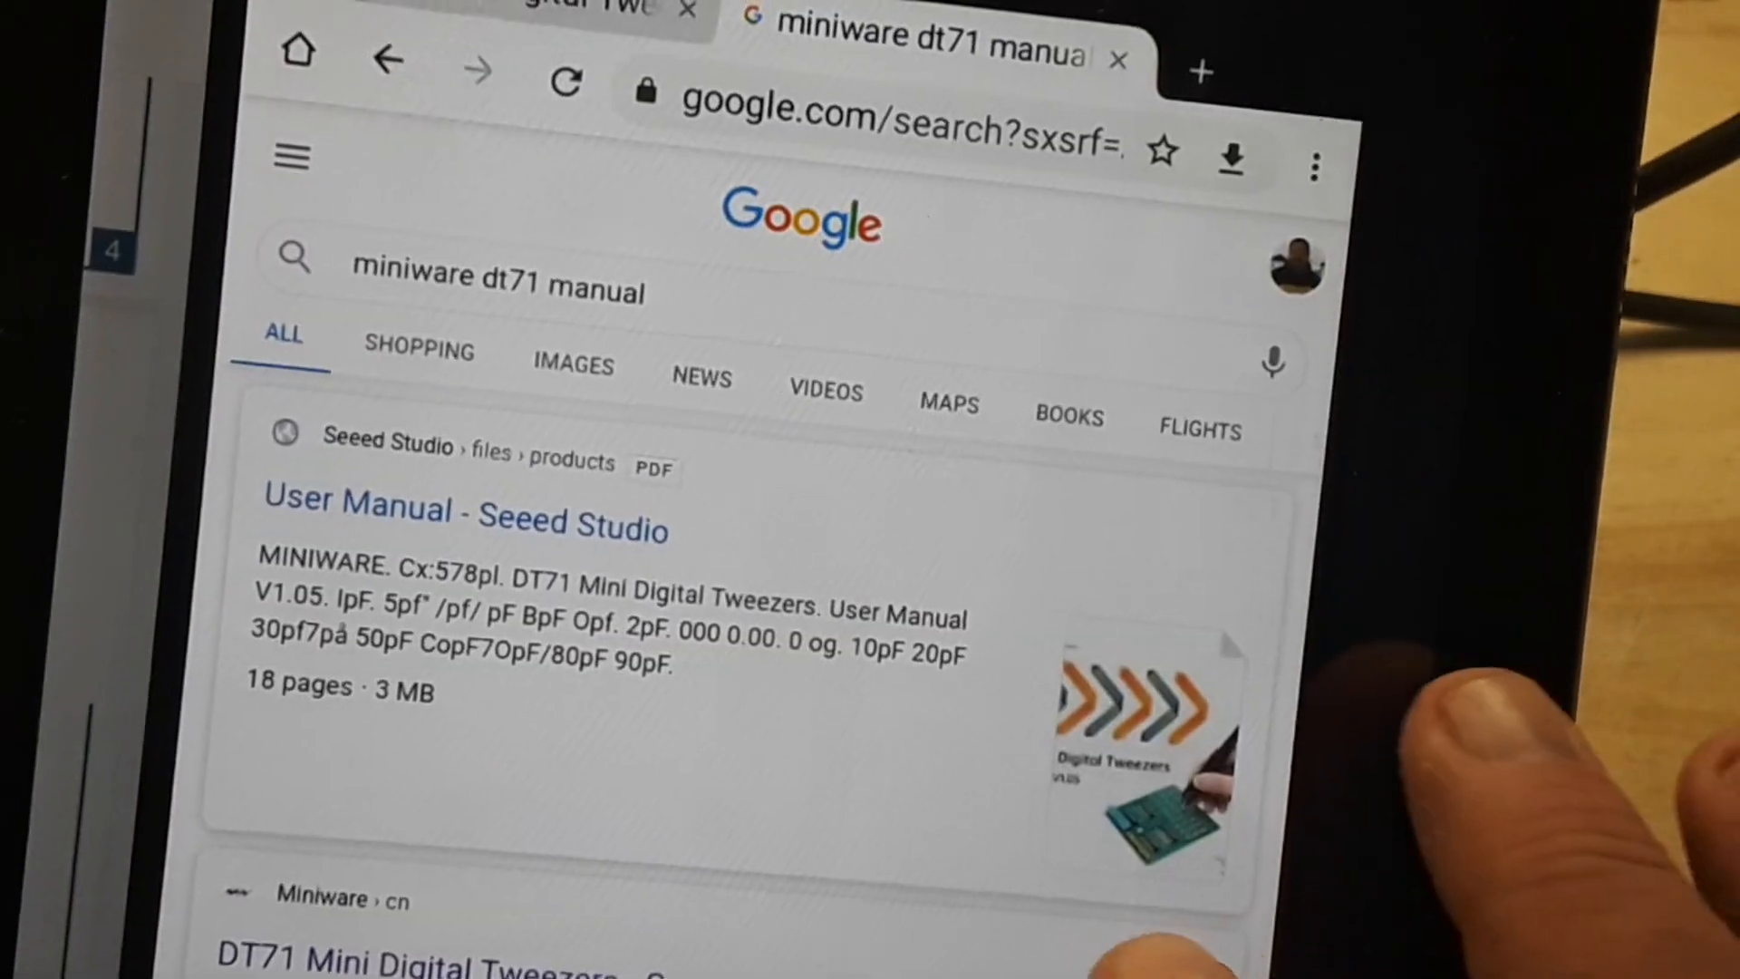
left_click(466, 510)
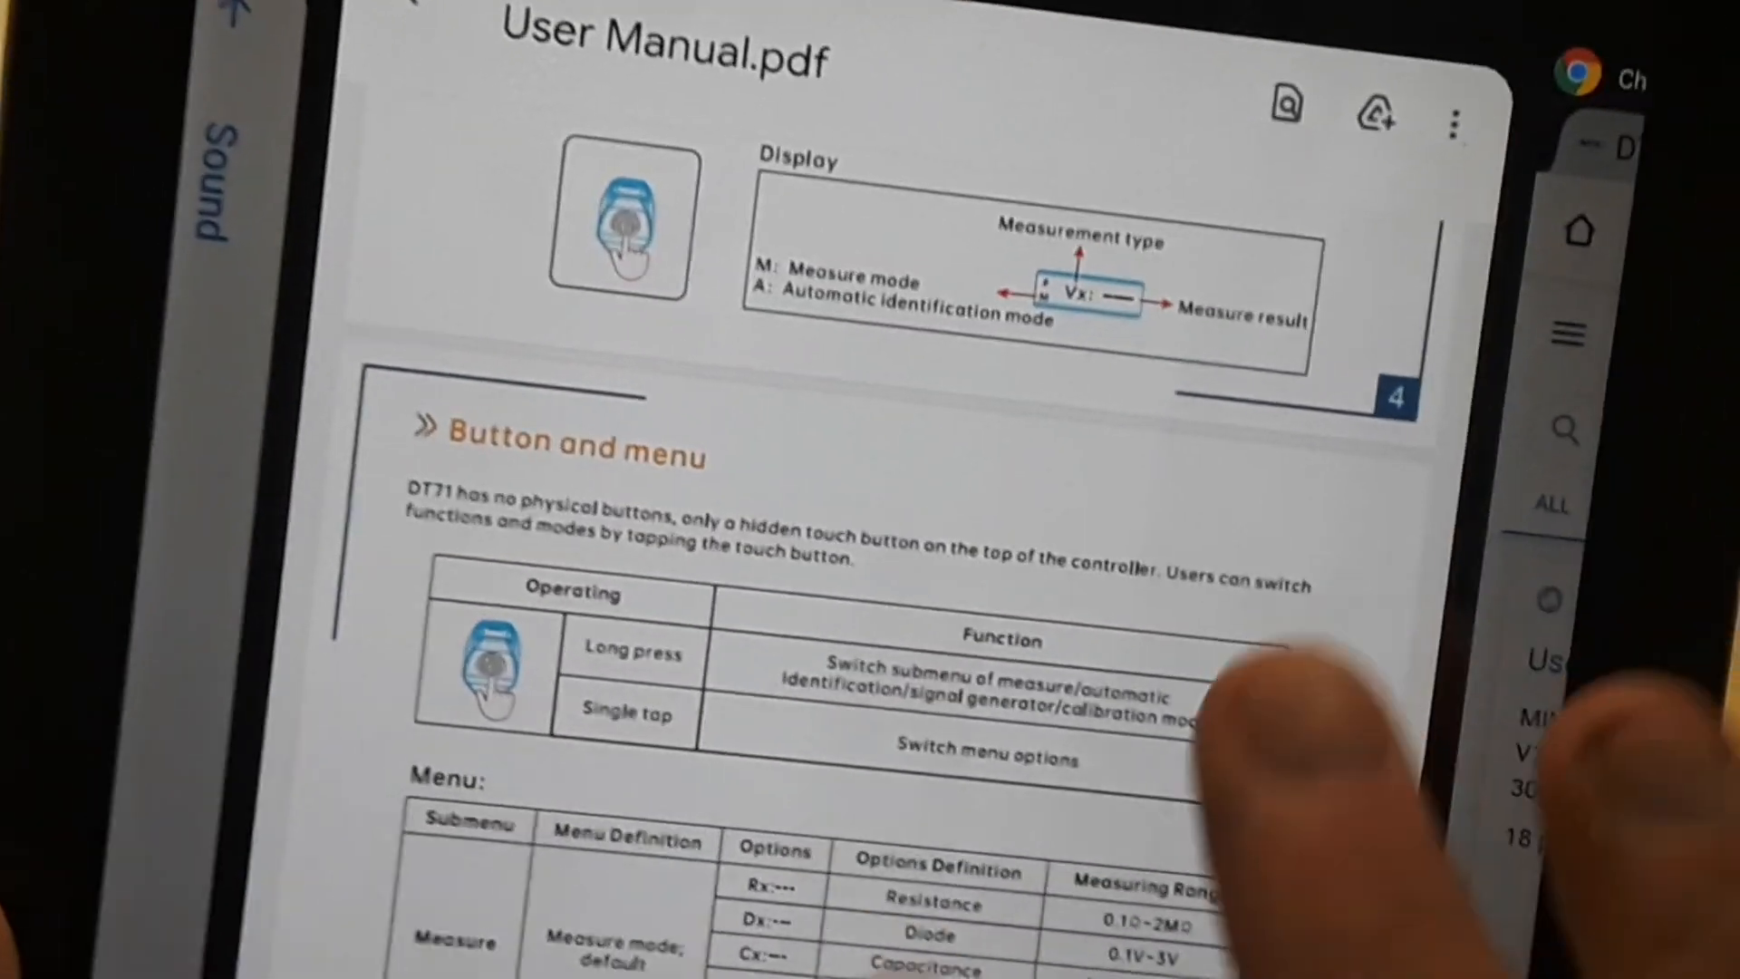
scroll("up", 3)
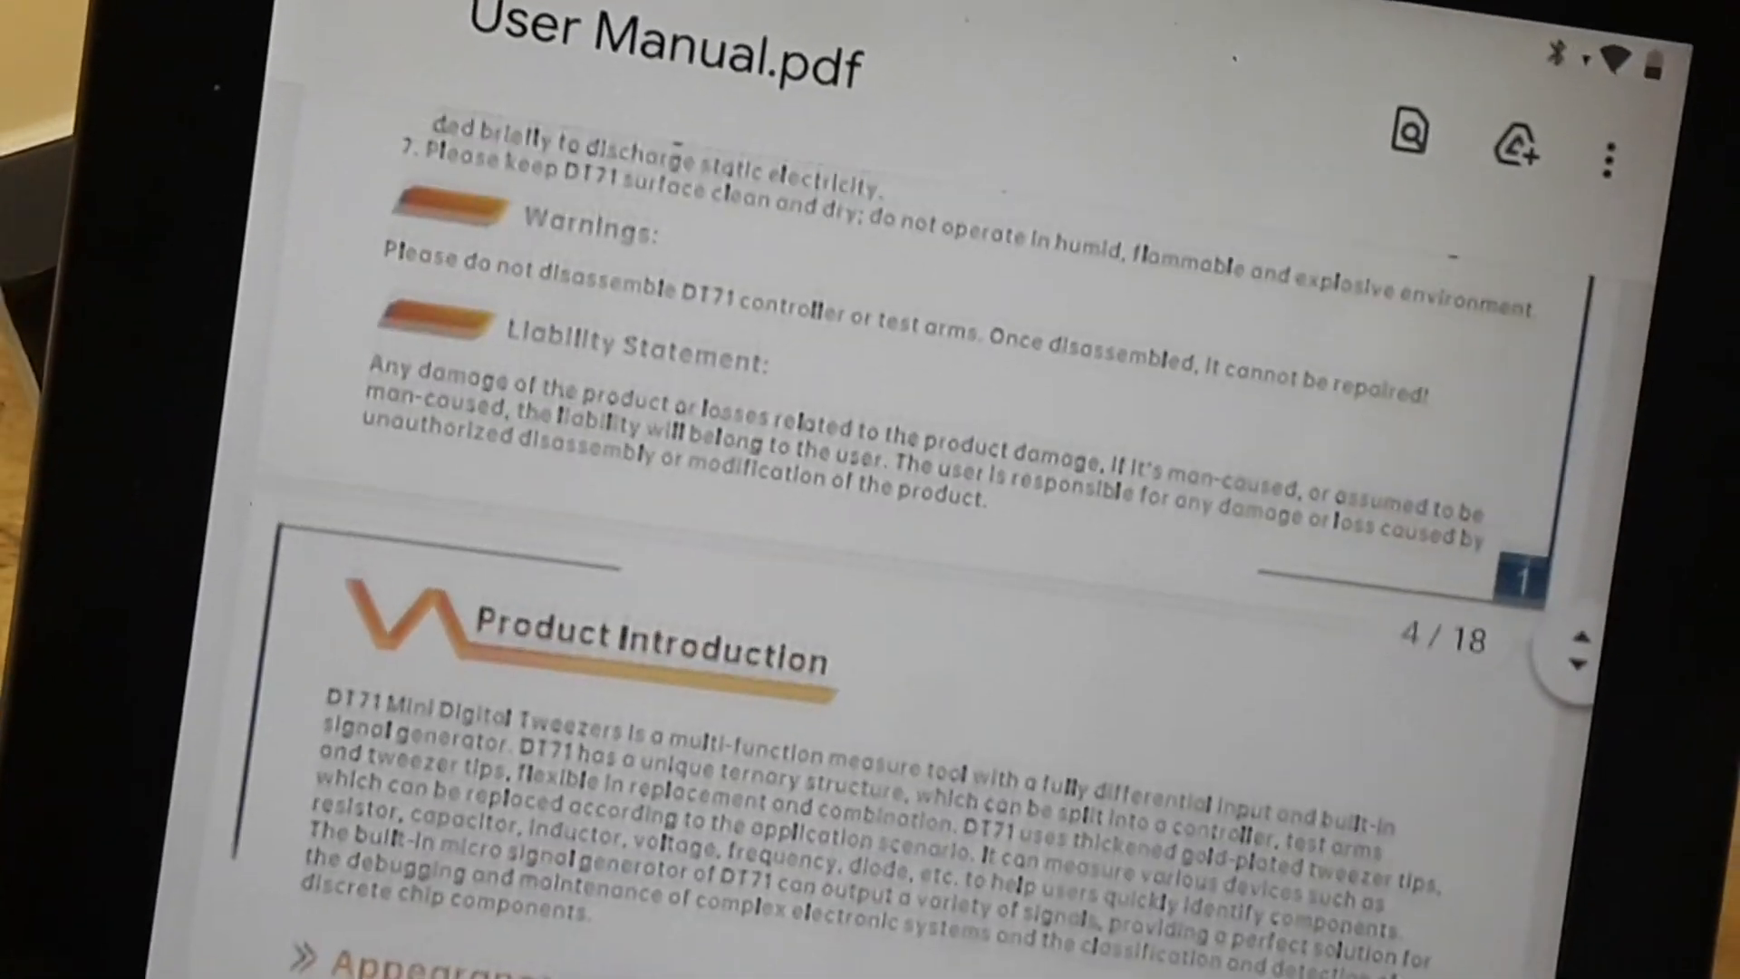